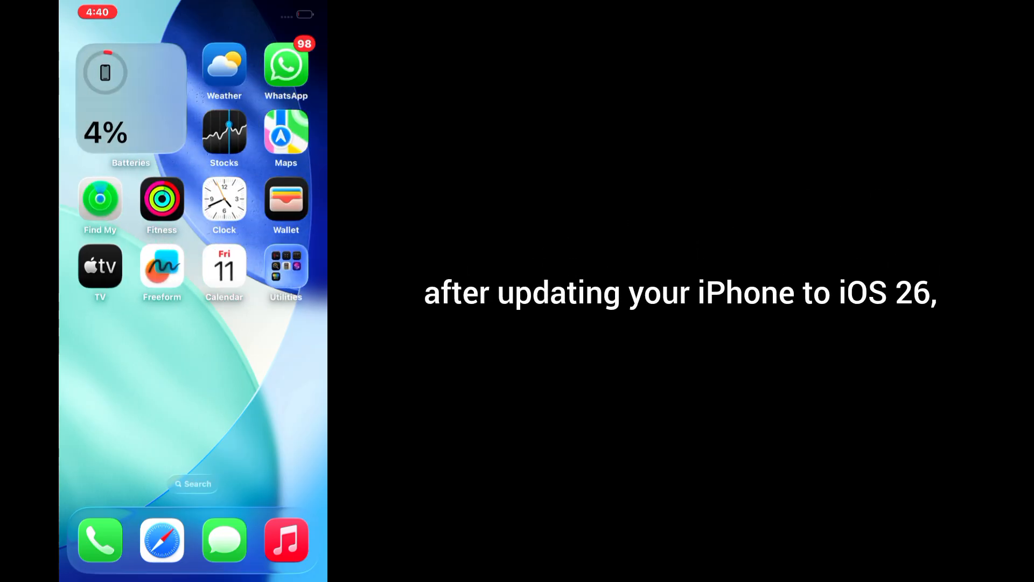
Swipe to the second Home Screen page where the Settings app icon sits.
scroll("left", 3)
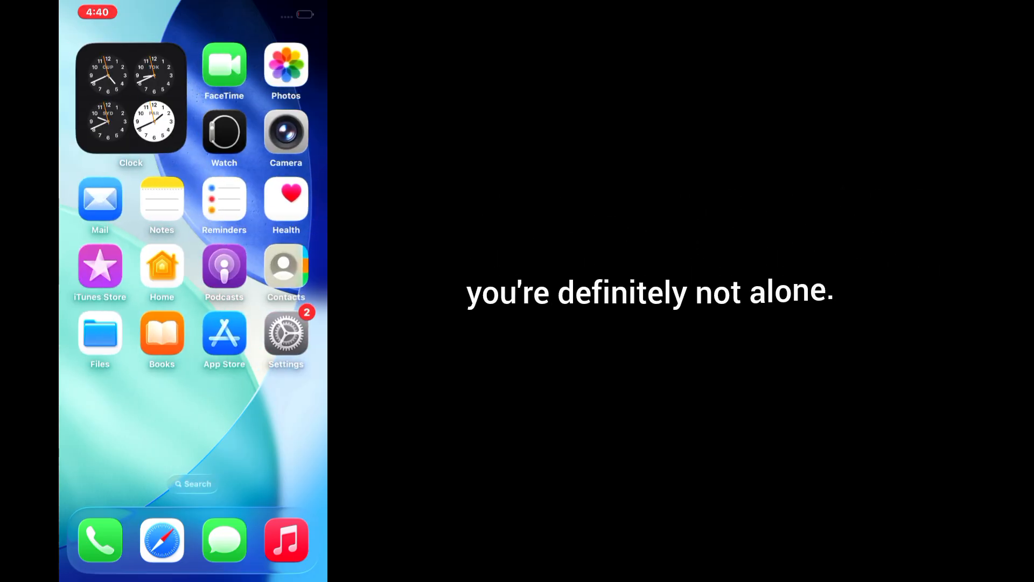
scroll("left", 3)
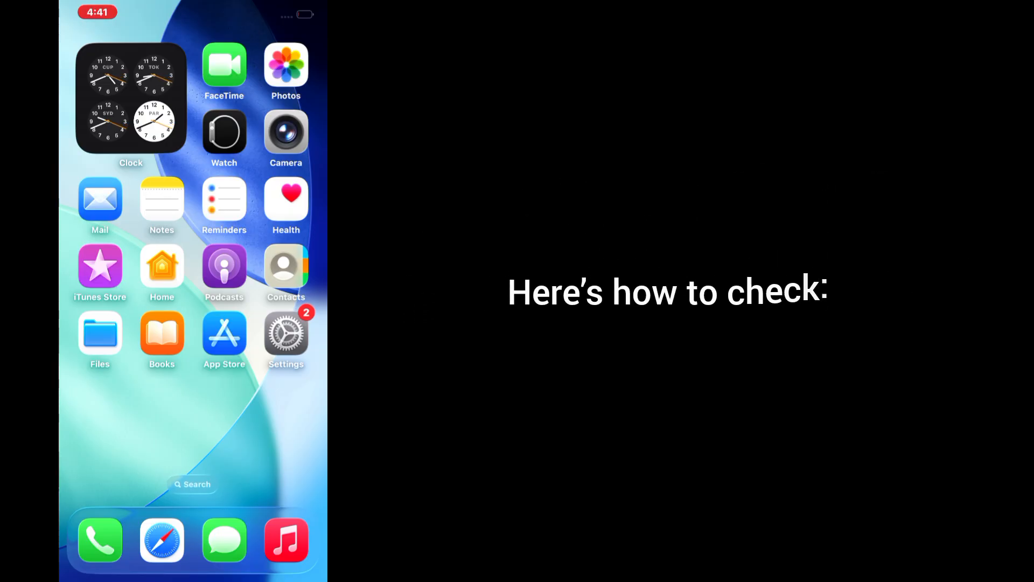
Enable the iPhone Unlock toggle under Use Face ID For in Face ID & Passcode.
left_click(285, 333)
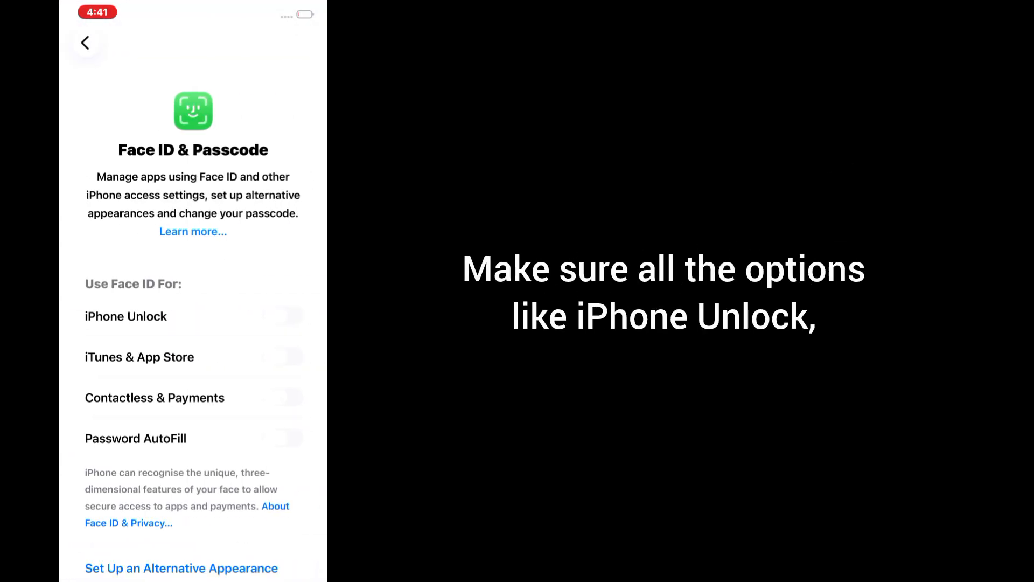
left_click(281, 316)
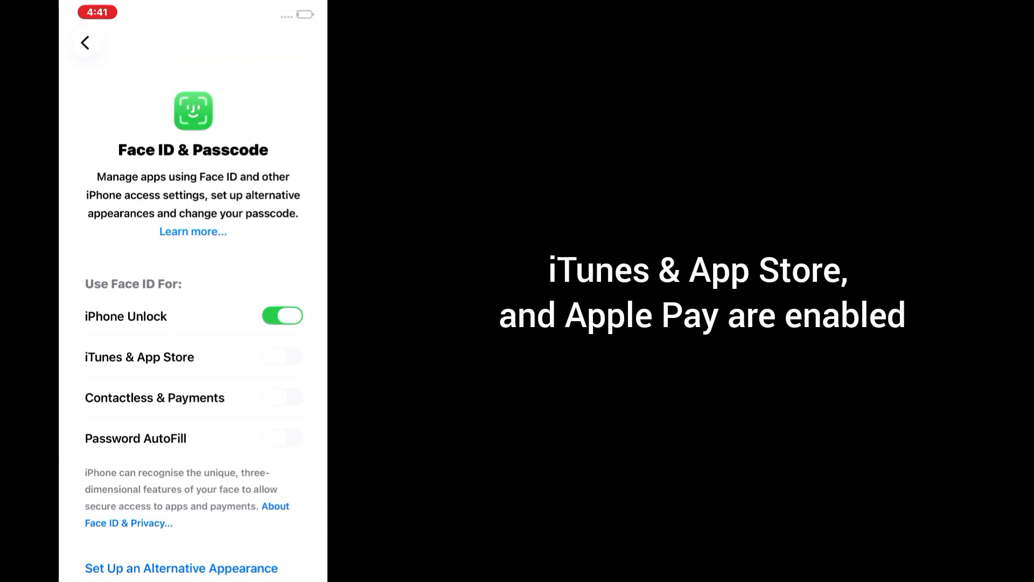
left_click(282, 397)
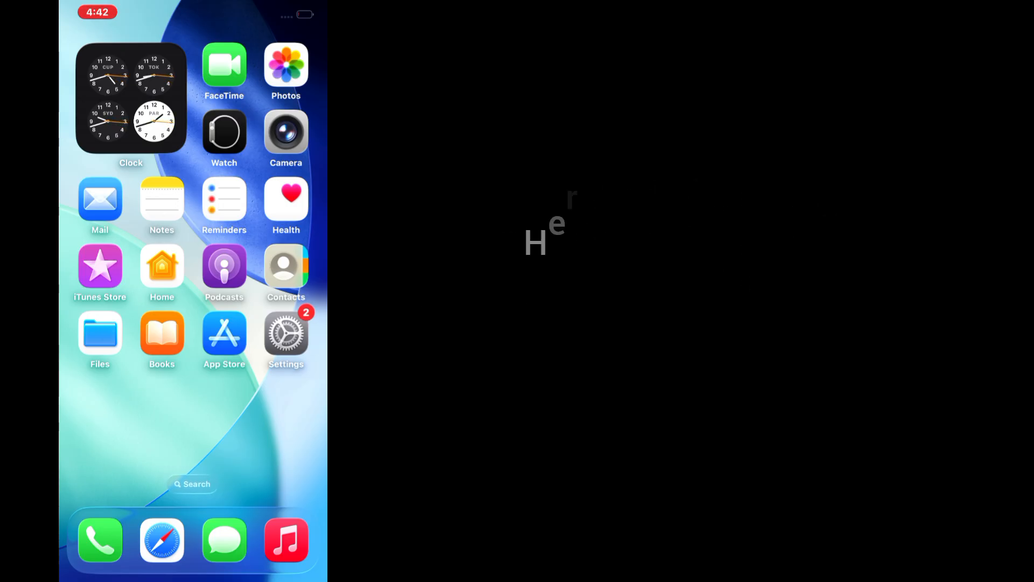
Begin a fresh Face ID setup from Face ID & Passcode and reach the face-scan instructions.
left_click(285, 331)
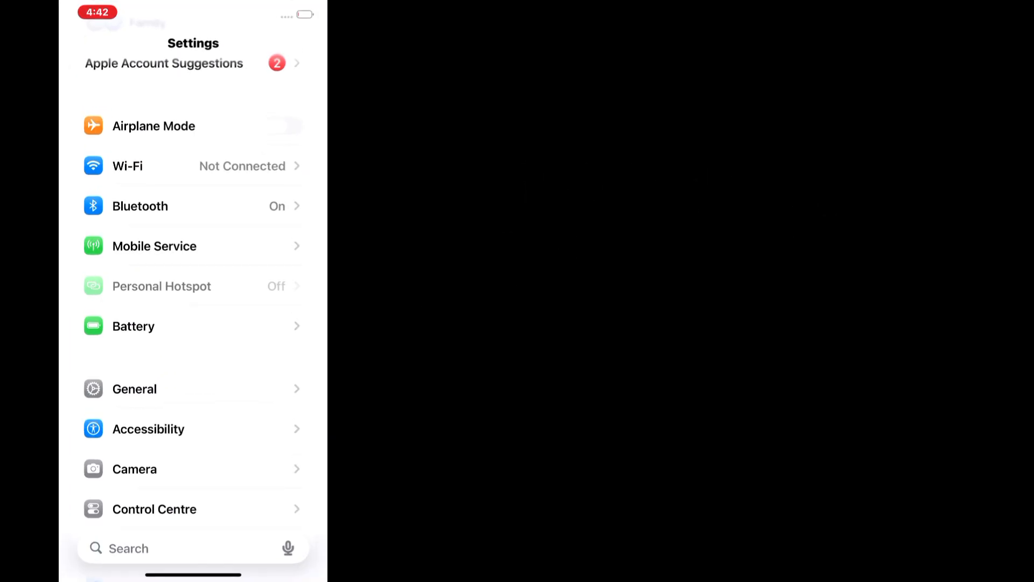
scroll("down", 3)
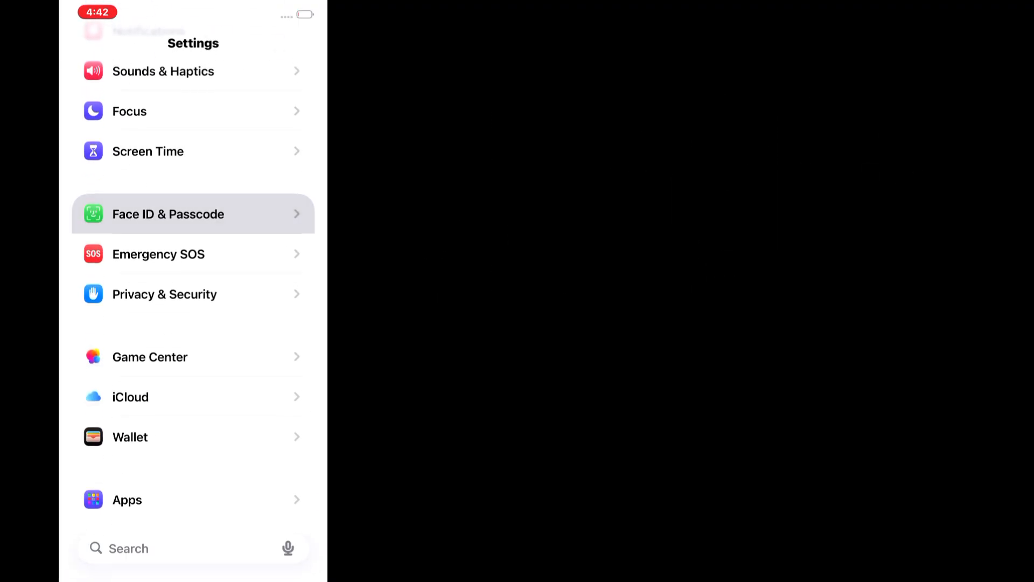
left_click(168, 213)
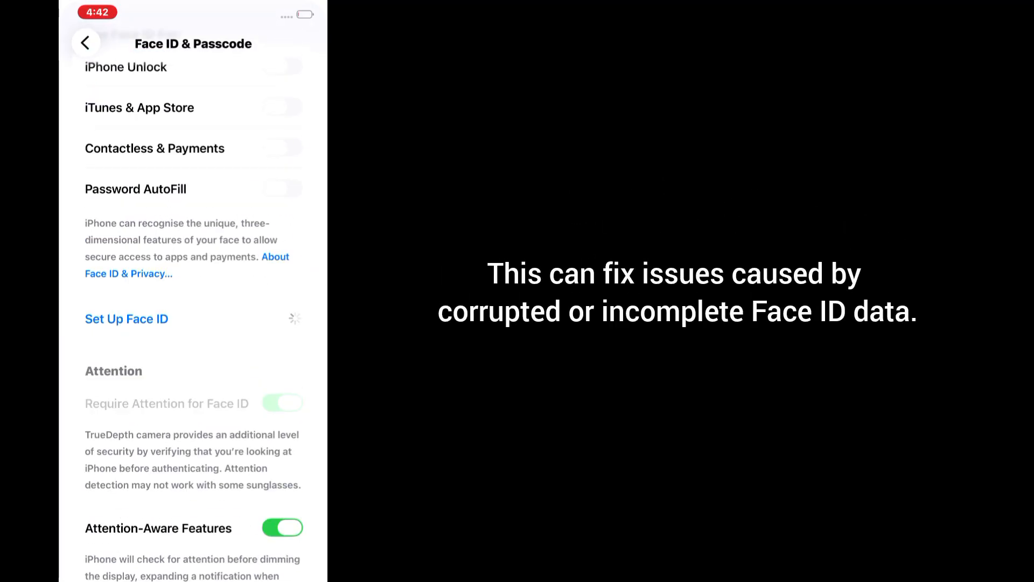
left_click(126, 319)
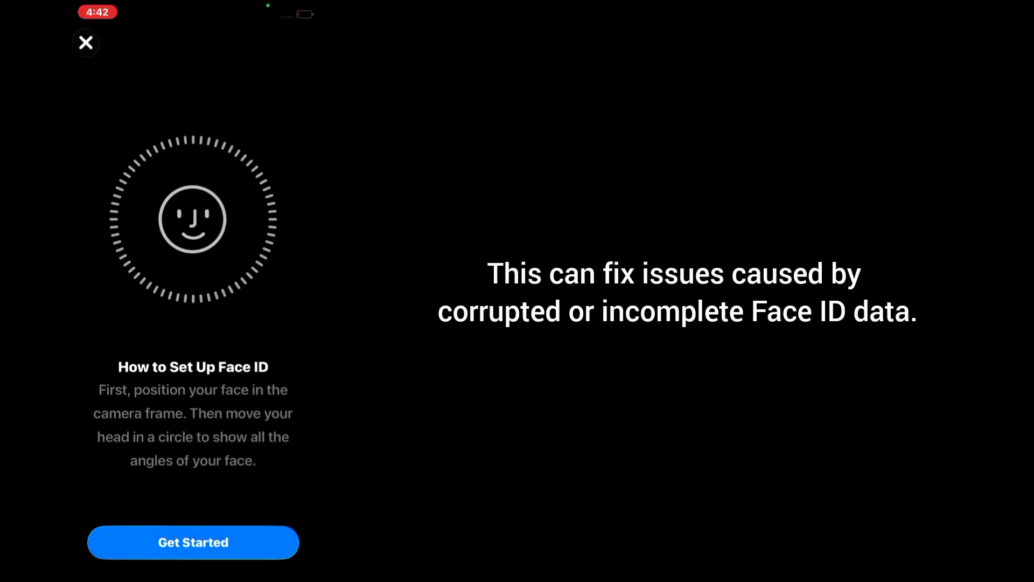
left_click(86, 42)
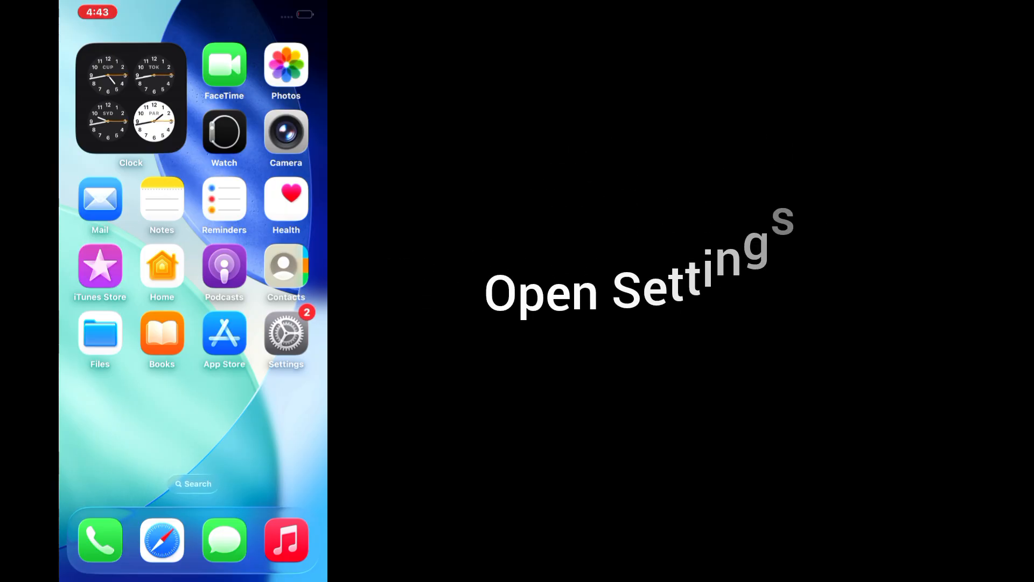
Navigate through General to the Transfer or Reset iPhone page with its reset options.
left_click(285, 335)
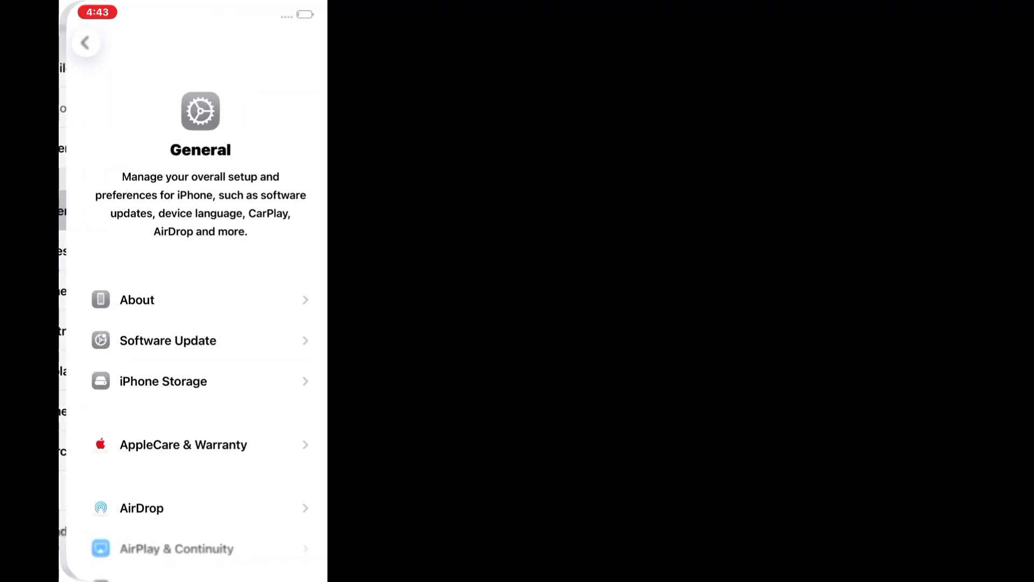
scroll("down", 3)
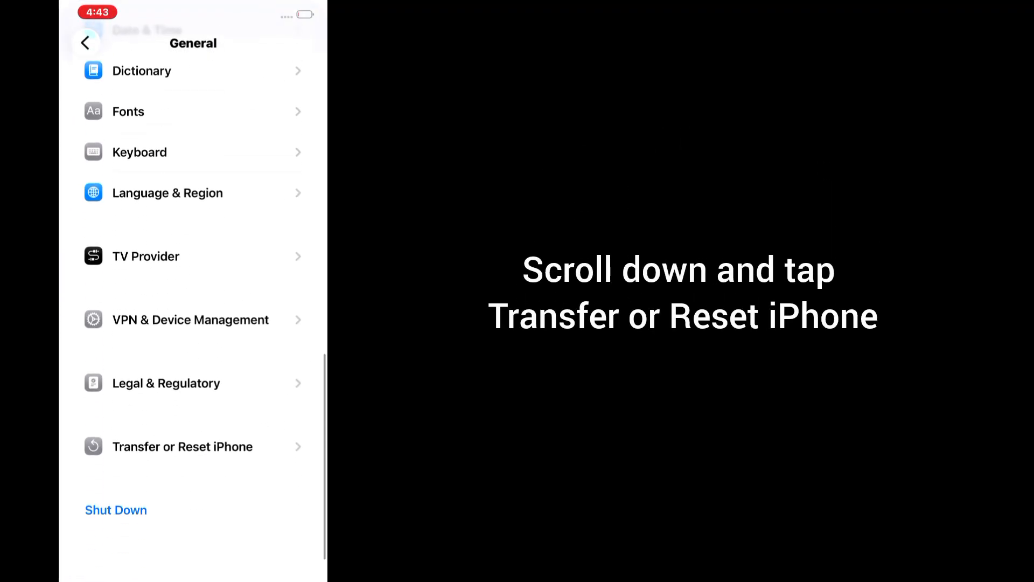
left_click(183, 446)
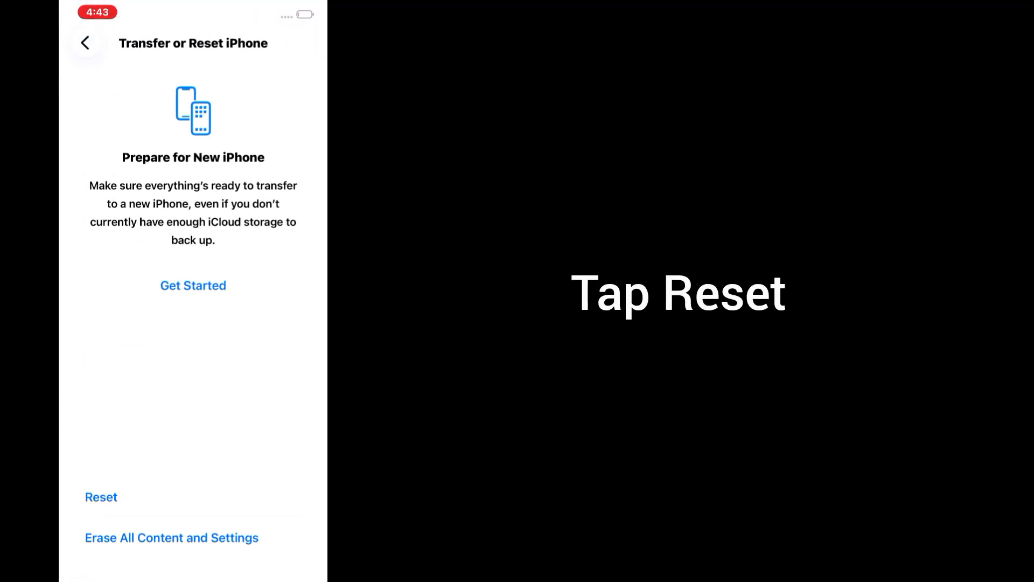
Choose Reset All Settings and confirm it, keeping data and media intact.
left_click(101, 497)
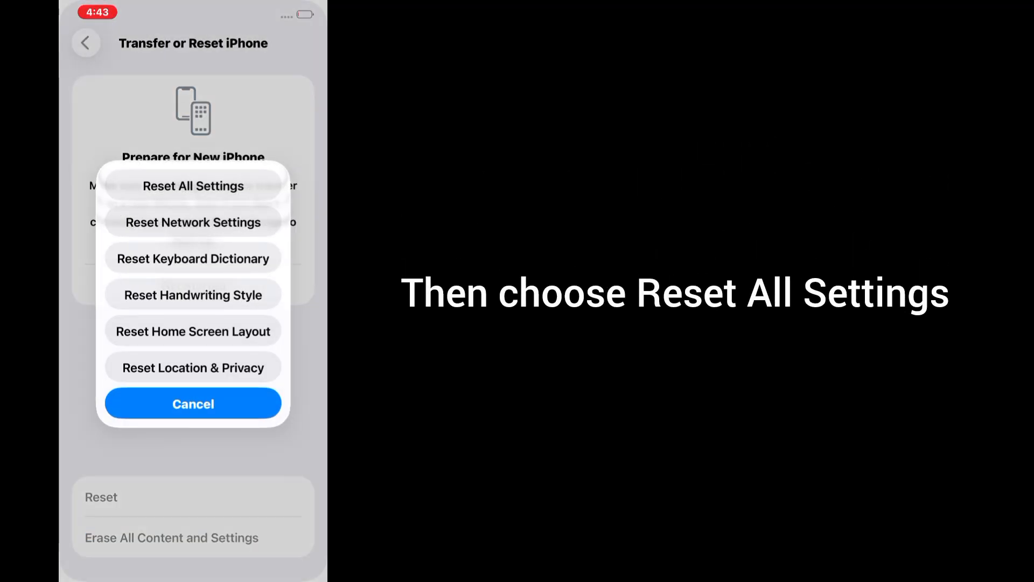
left_click(193, 185)
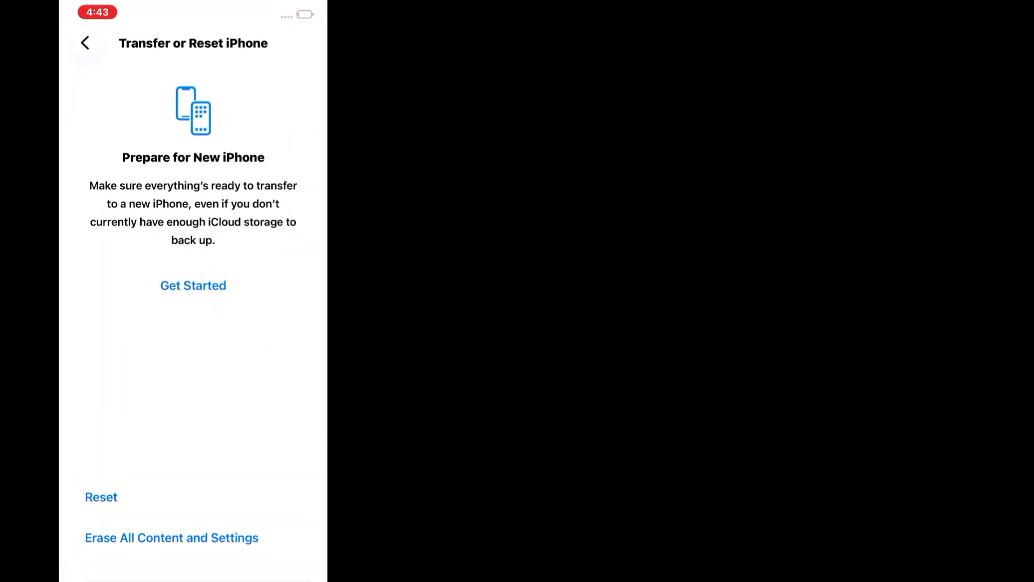
left_click(102, 497)
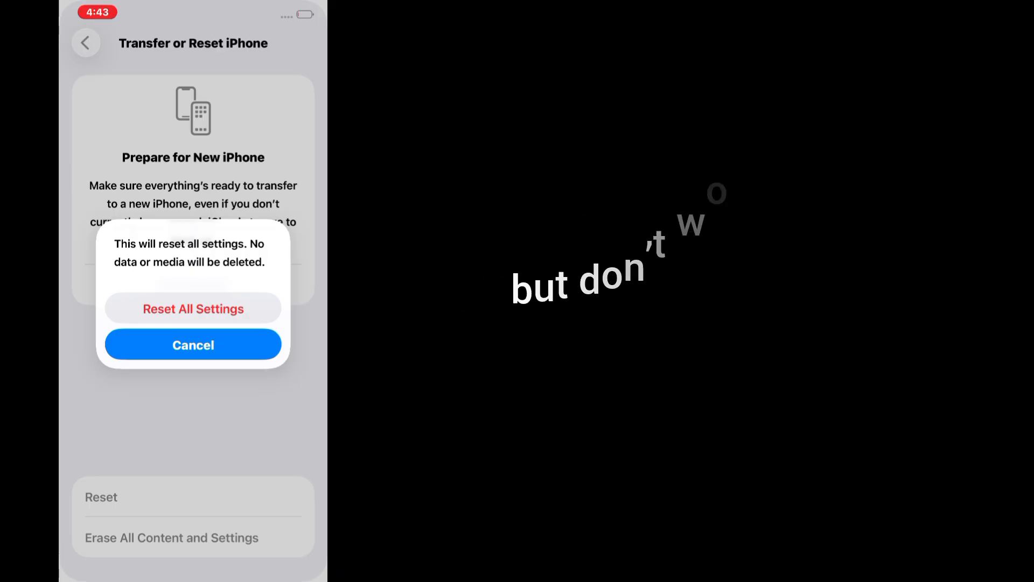
left_click(193, 345)
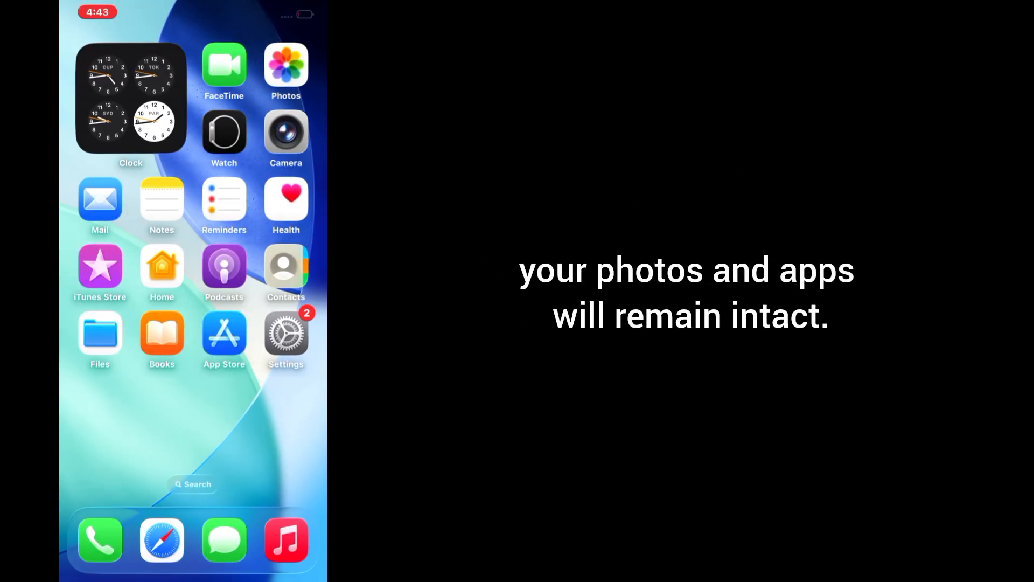